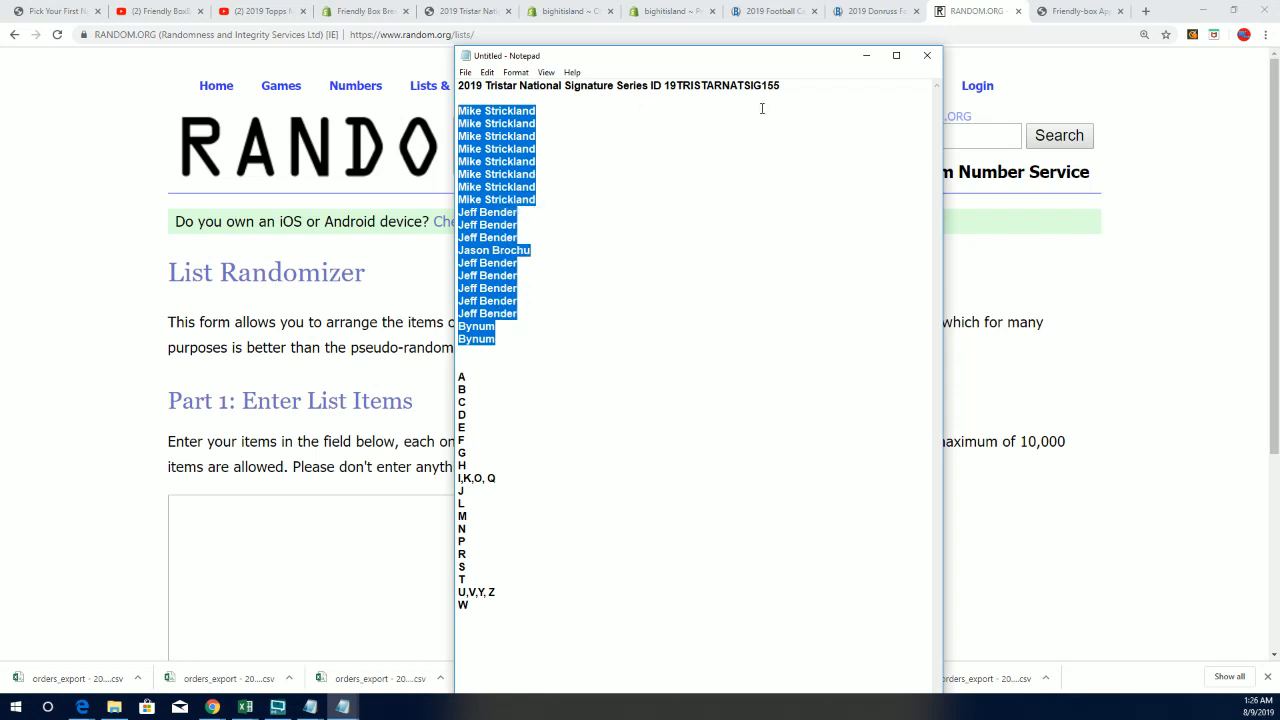
mouse_move(556, 184)
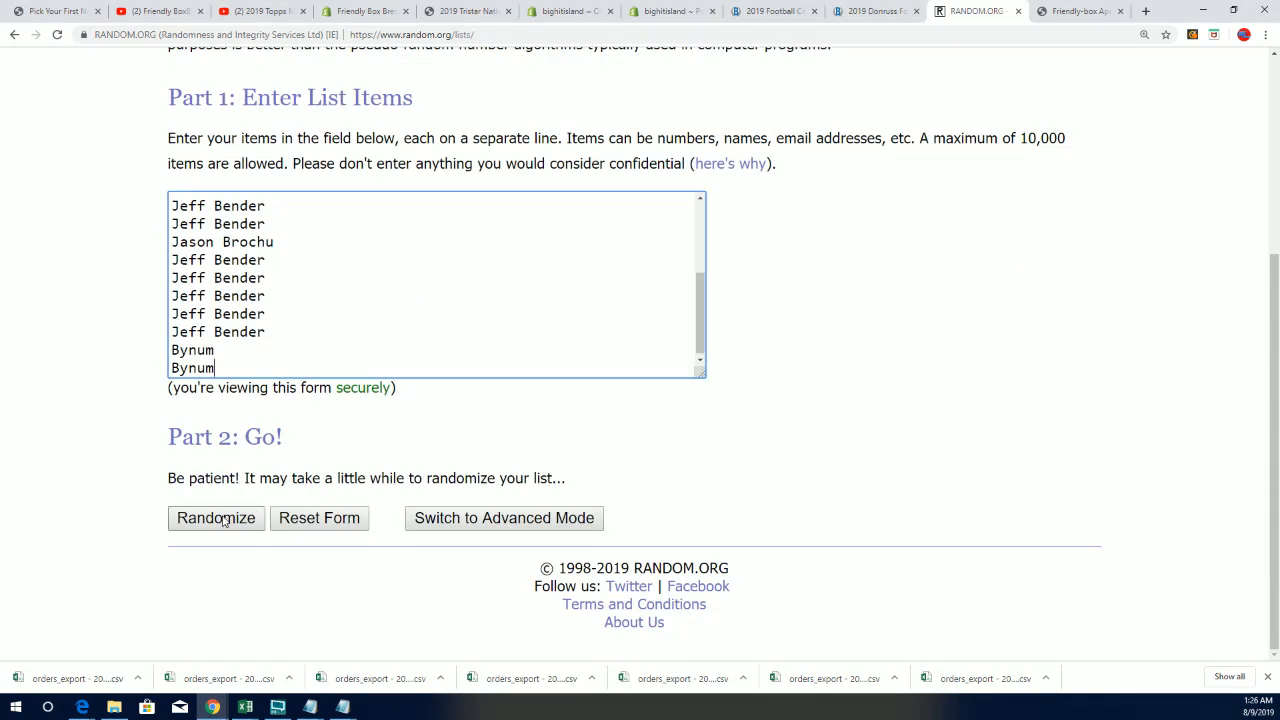
- Randomize the 19 owner names, then reshuffle the order four more times
click(216, 518)
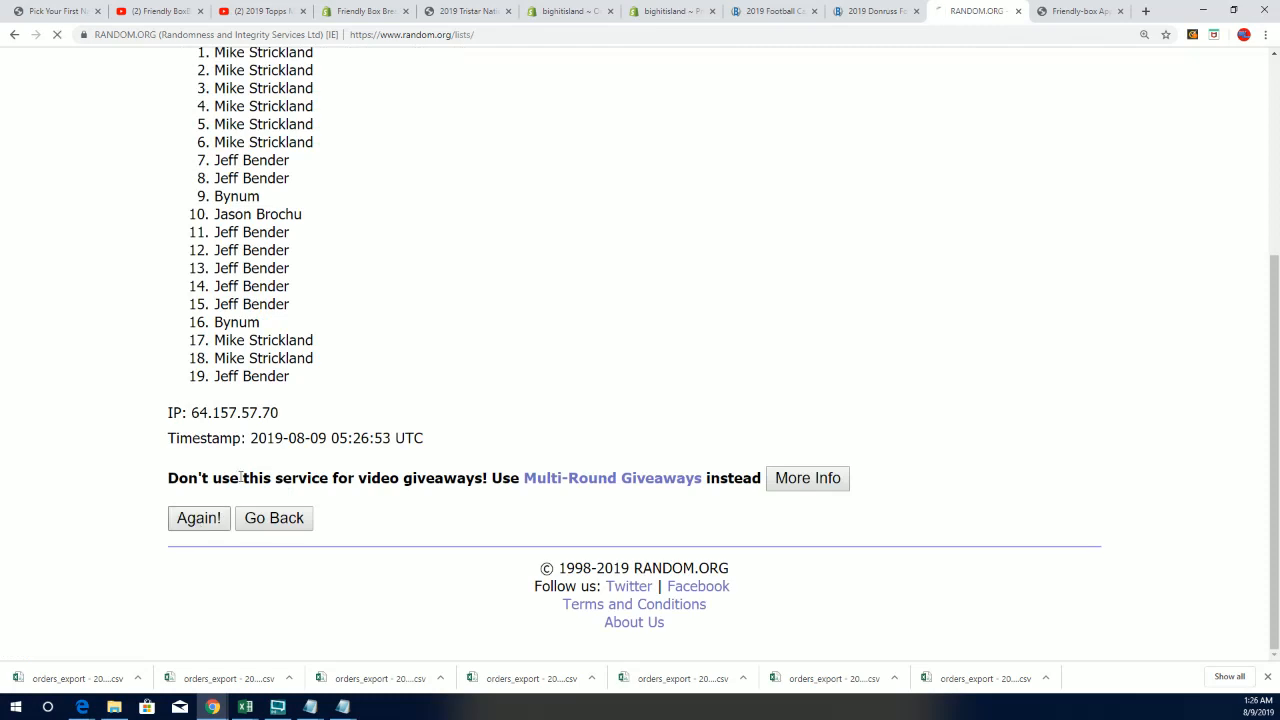
click(200, 518)
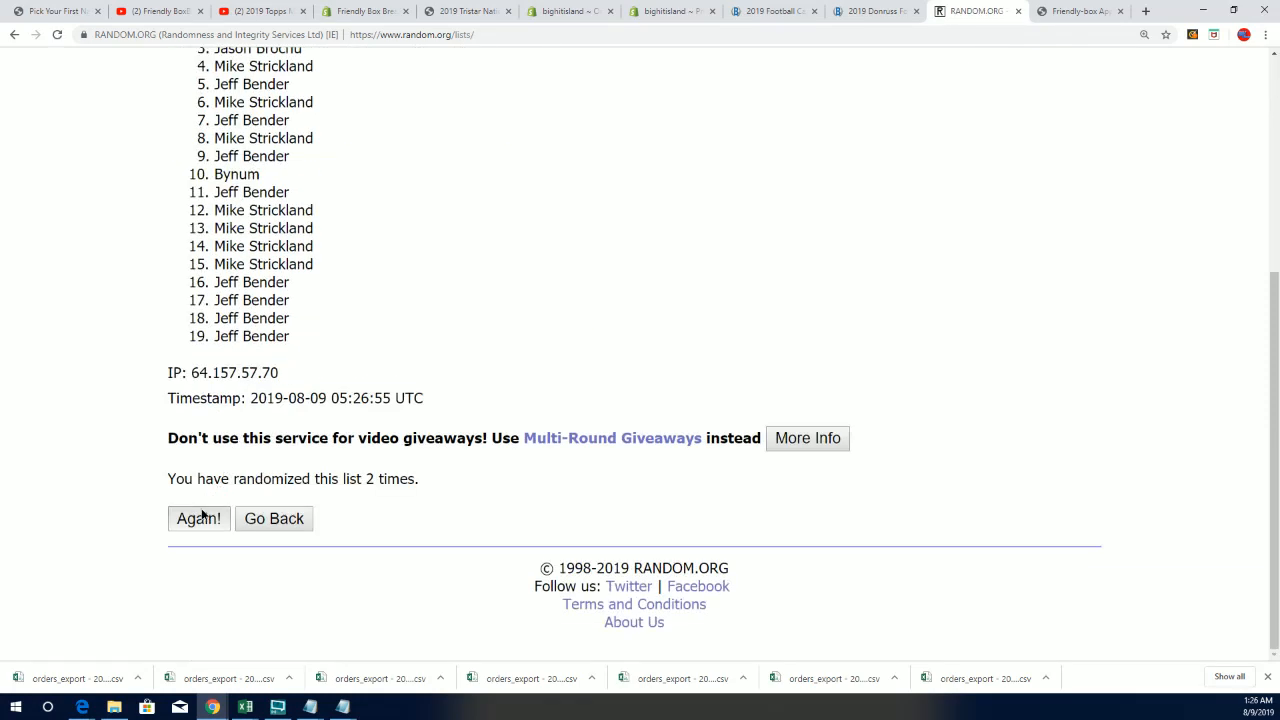
click(198, 518)
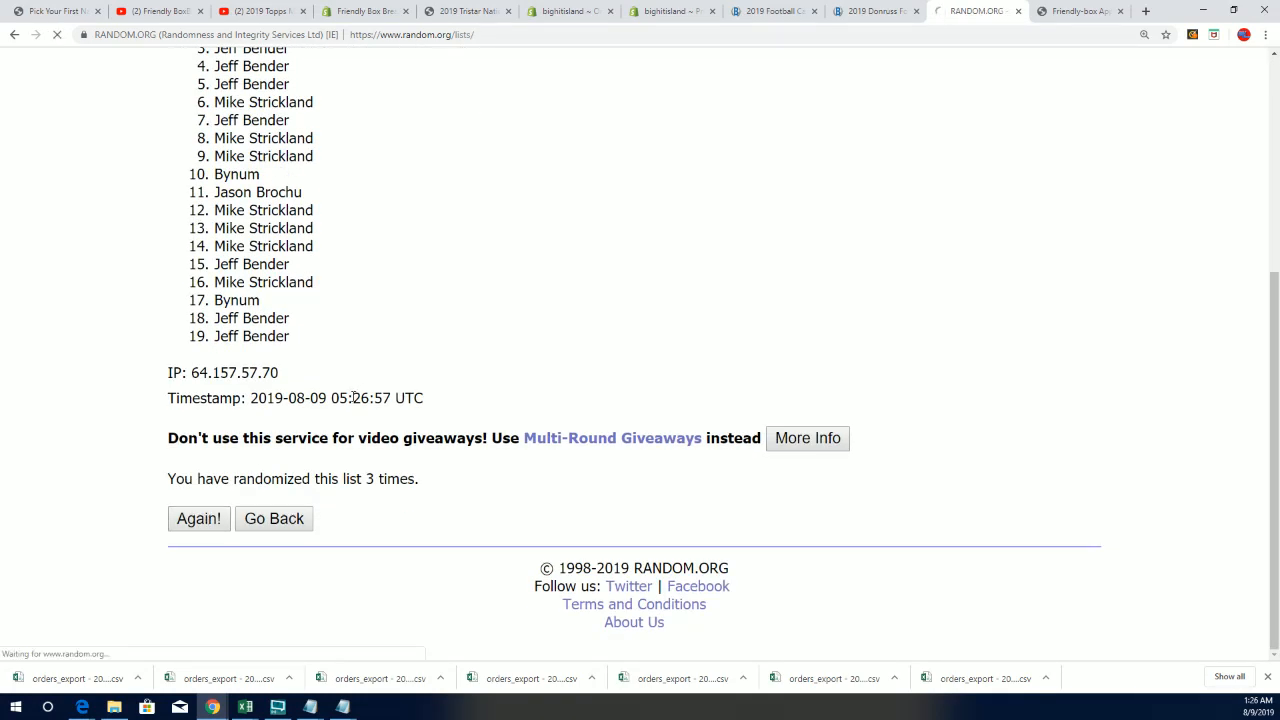
click(198, 518)
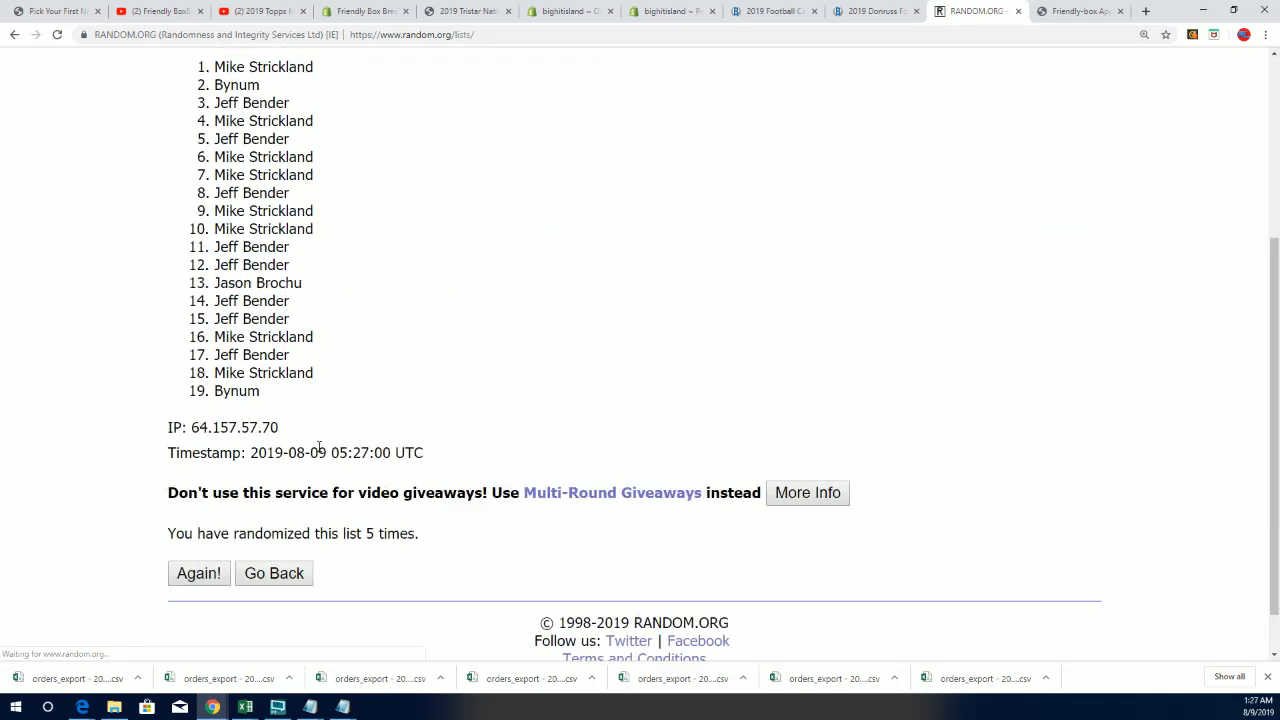
click(198, 572)
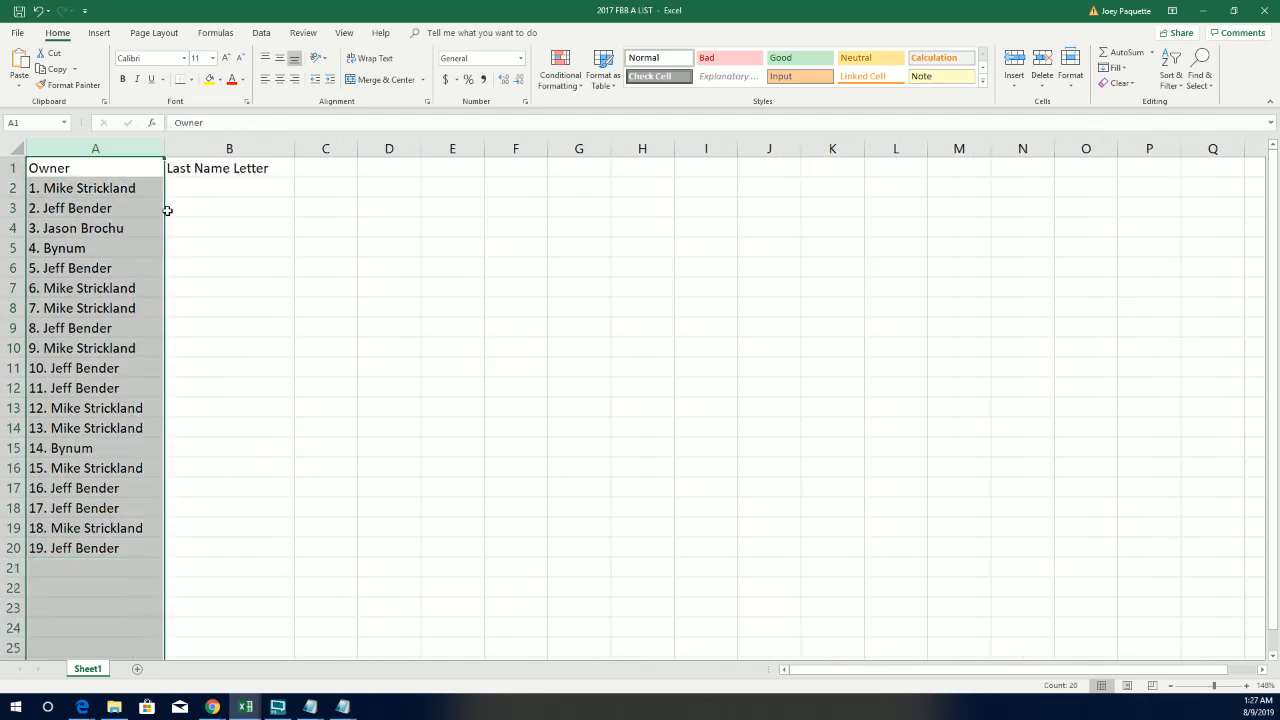
- Place the numbered owner order in column A, then return to the RANDOM.ORG list form
click(228, 188)
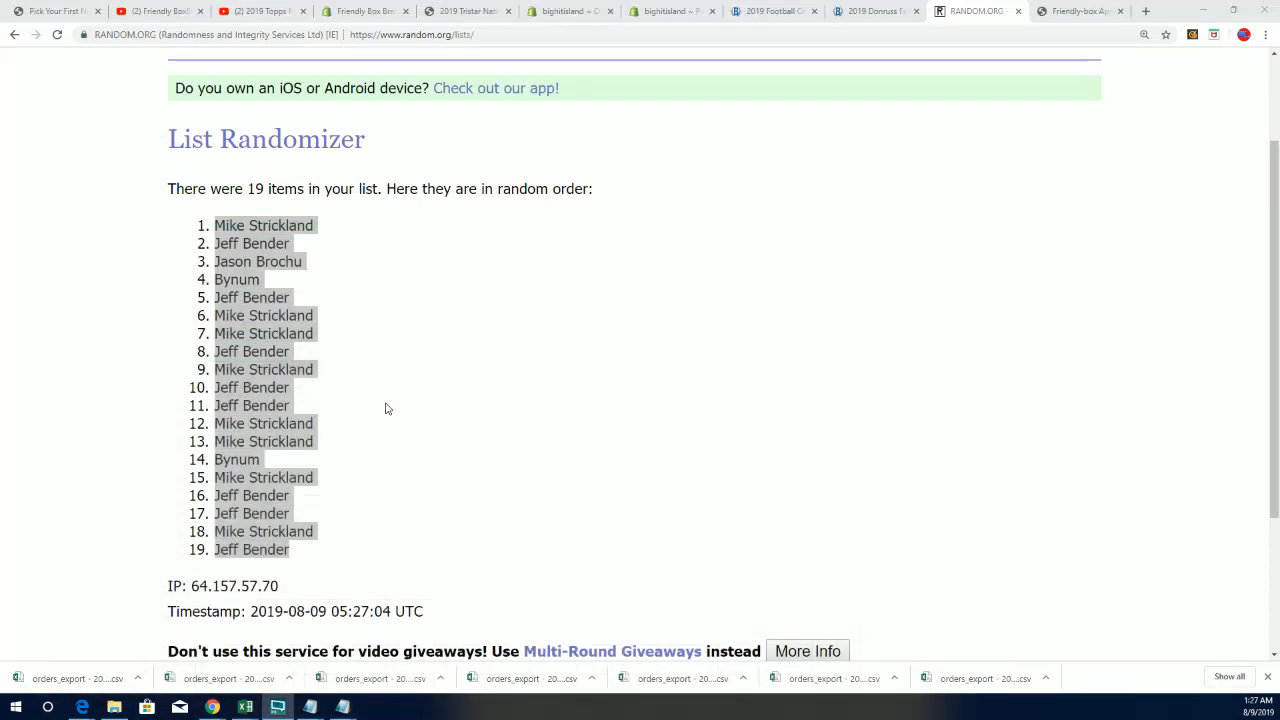
click(444, 56)
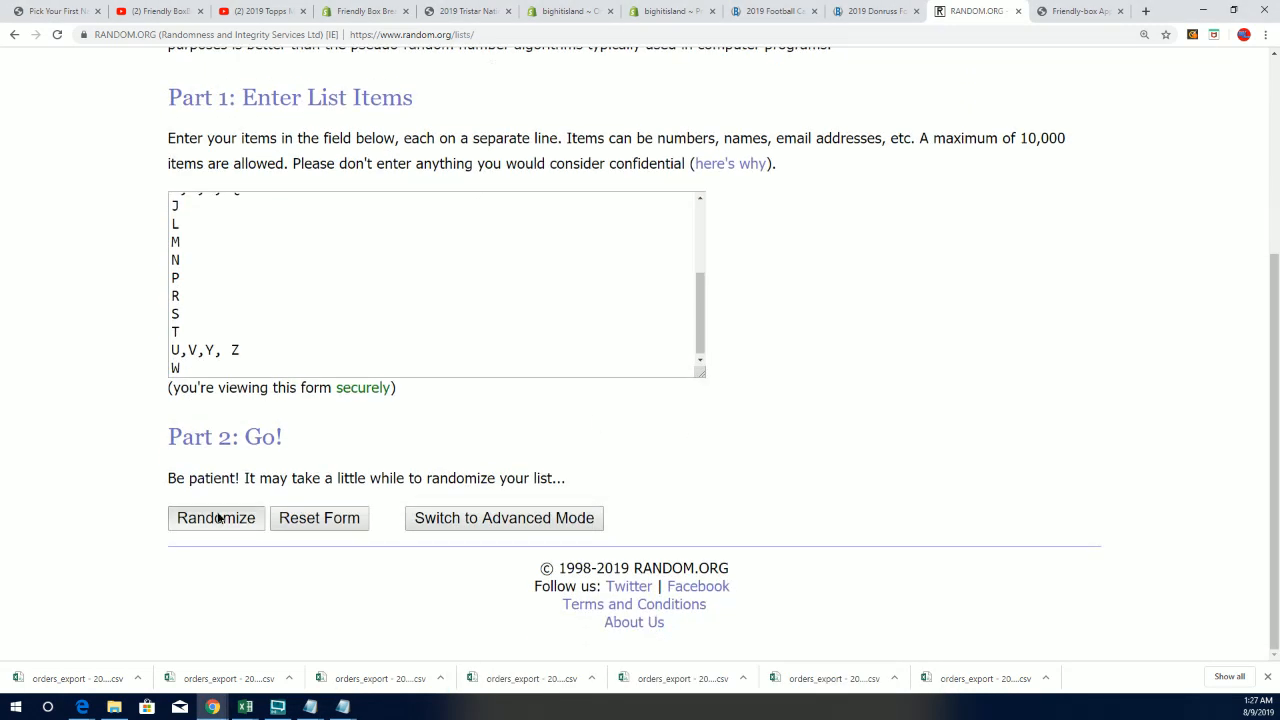
- Randomize the 19 last-name letter groups repeatedly and select the final shuffled order to copy
click(216, 518)
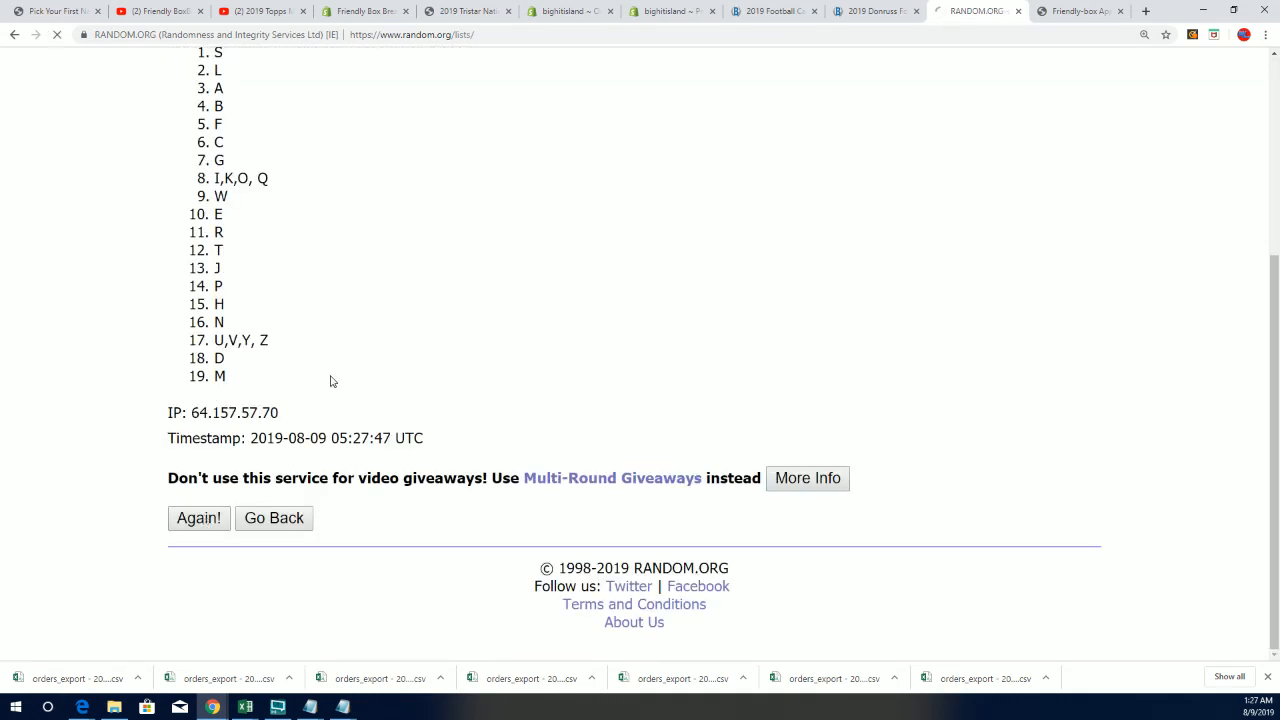
click(198, 518)
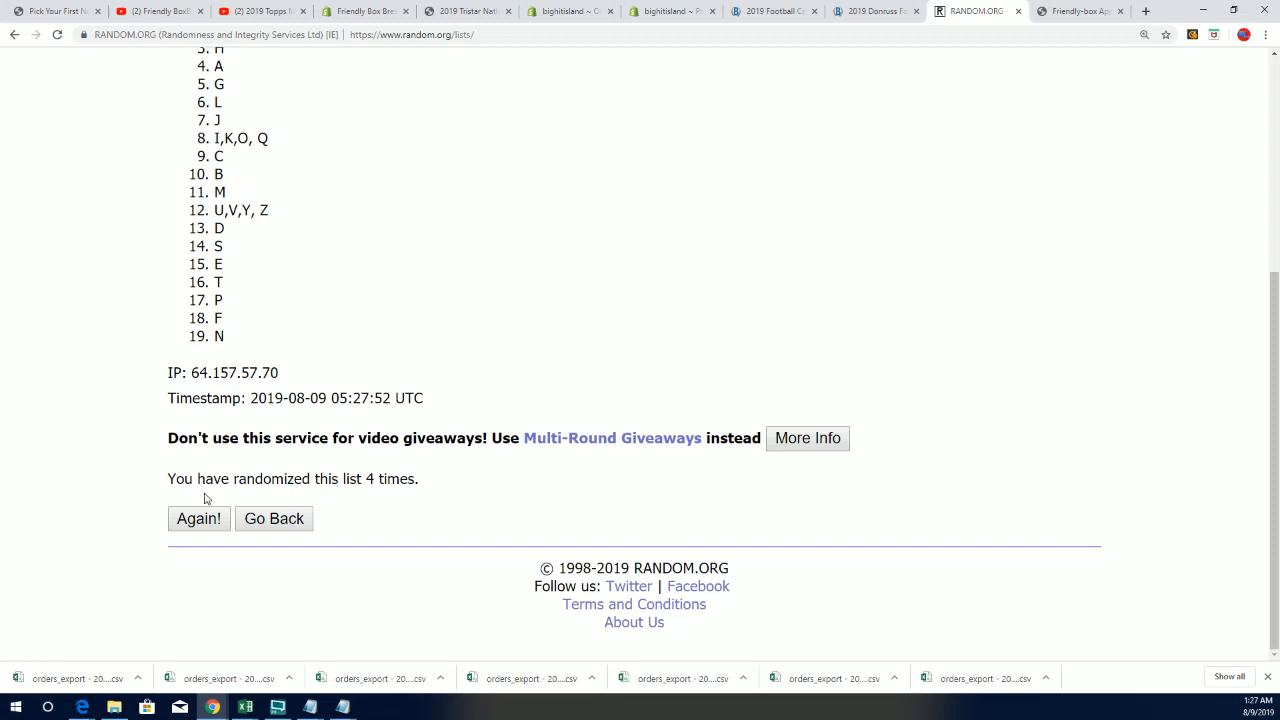
click(198, 518)
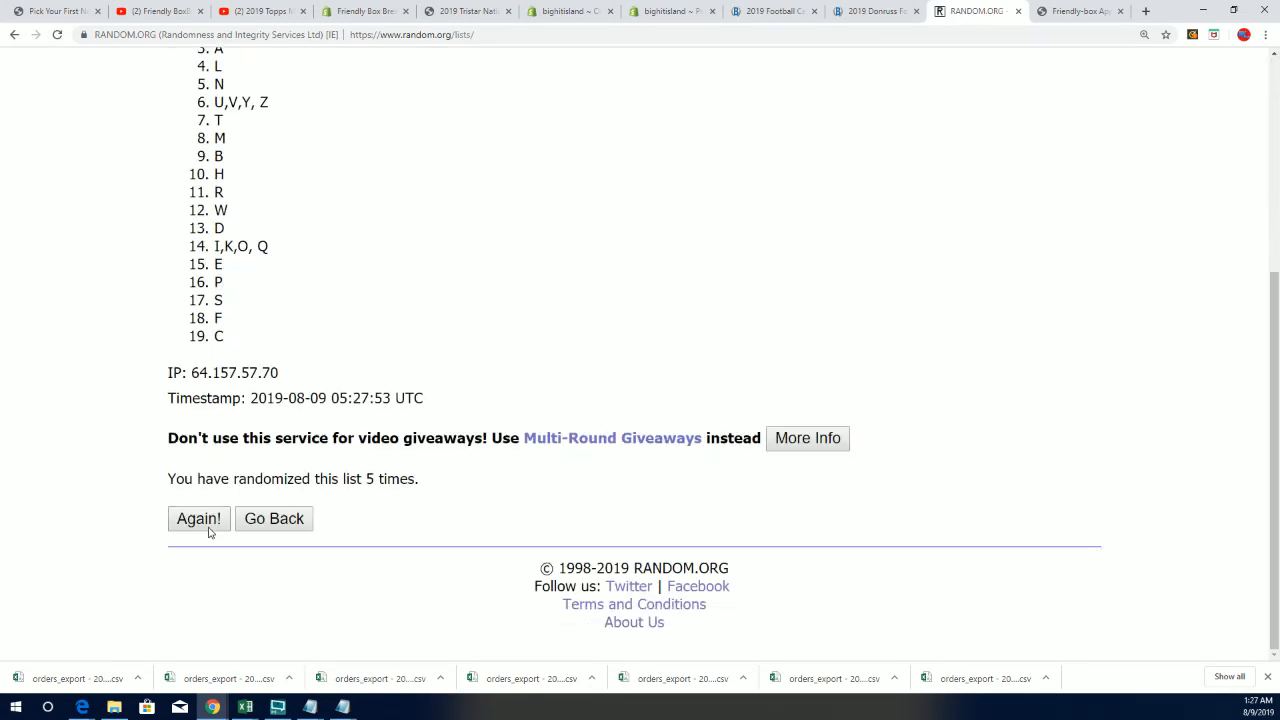
click(198, 520)
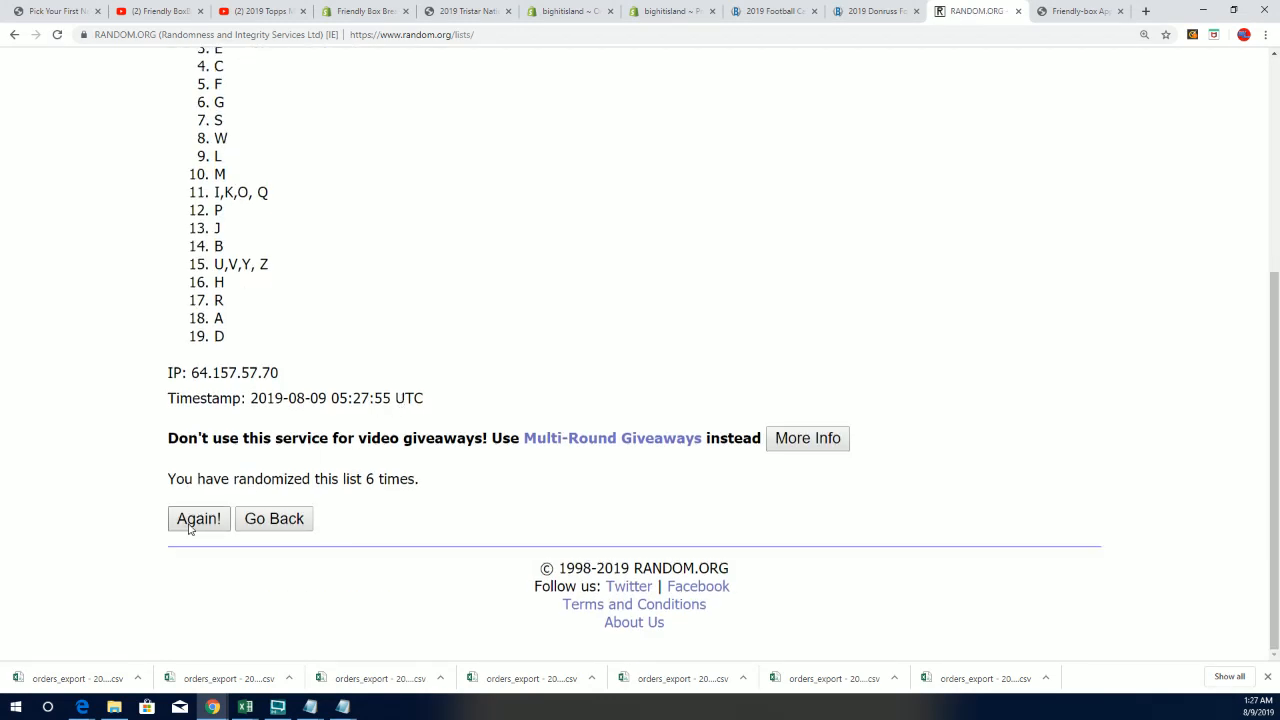
click(198, 518)
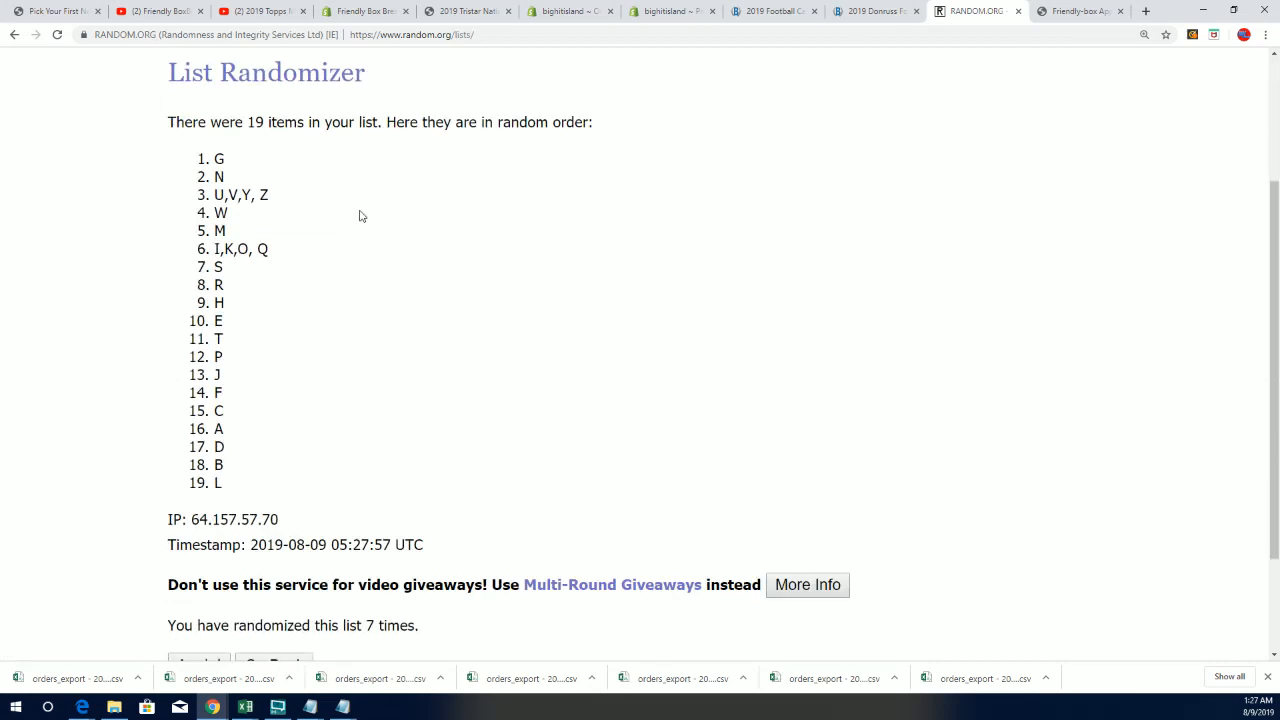
drag(216, 158, 230, 482)
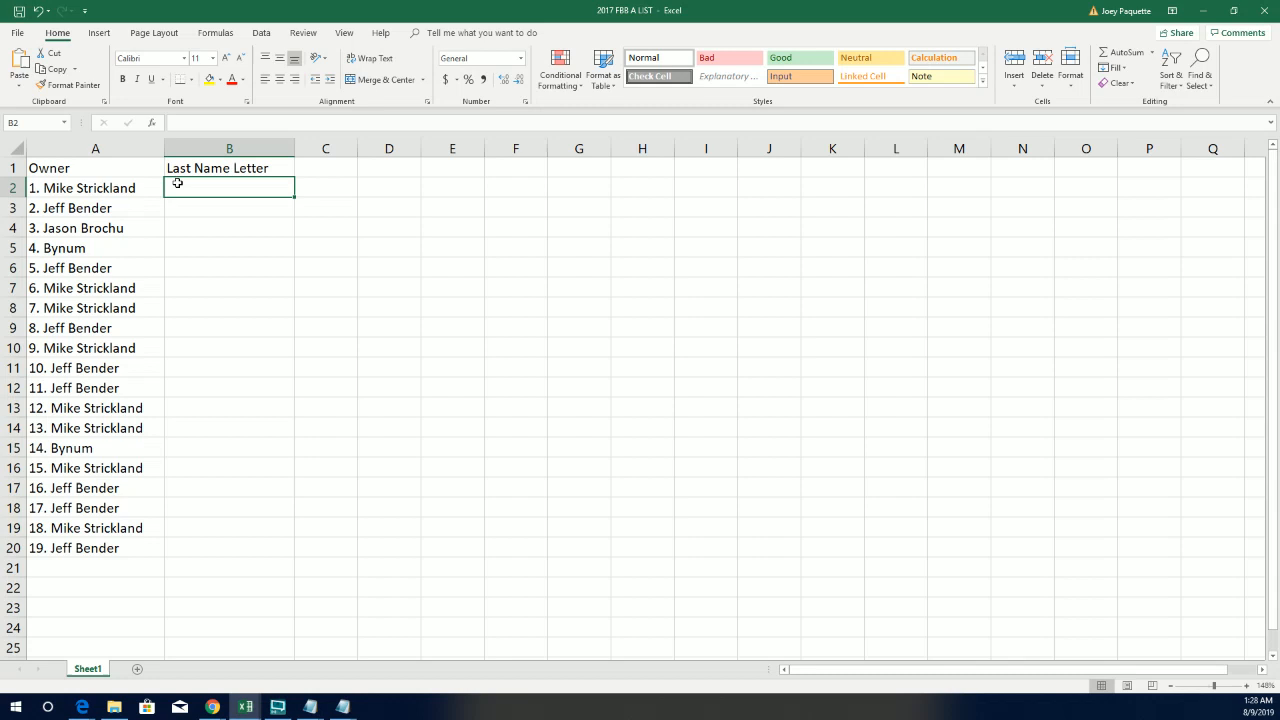
- Paste the shuffled letters into column B from B2, then copy the numbered owner list
key(ctrl+v)
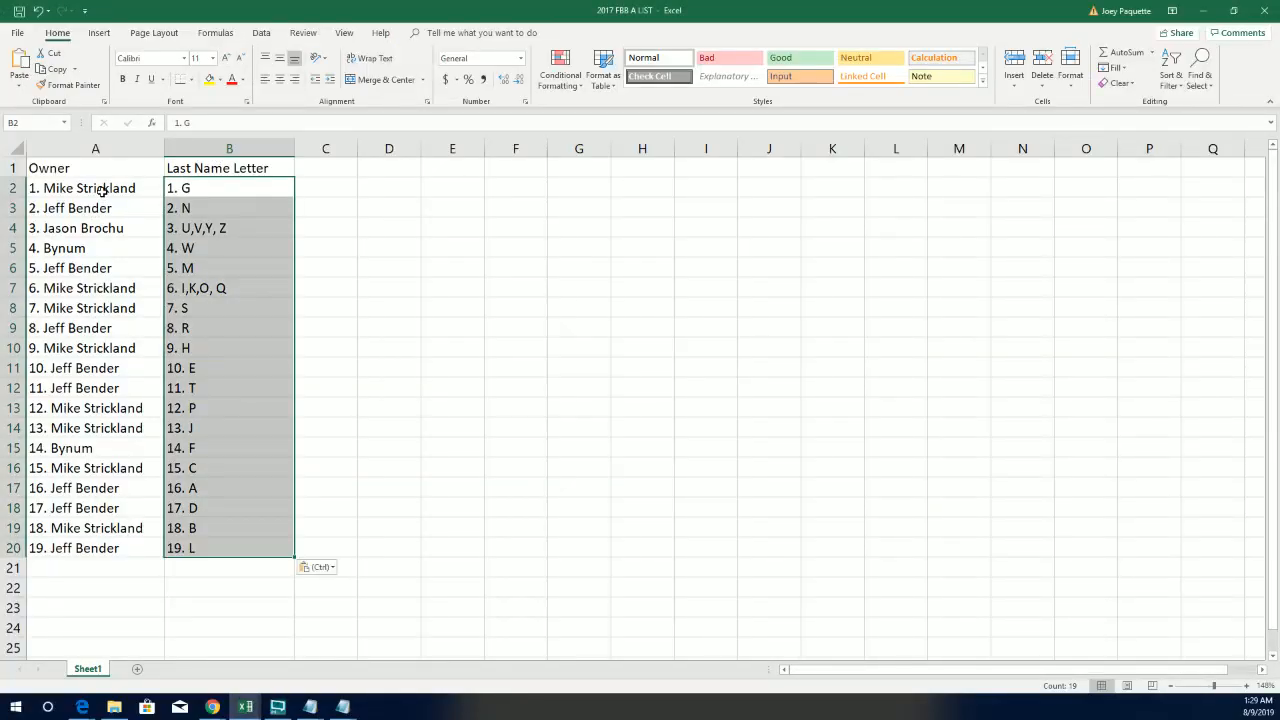
right_click(82, 188)
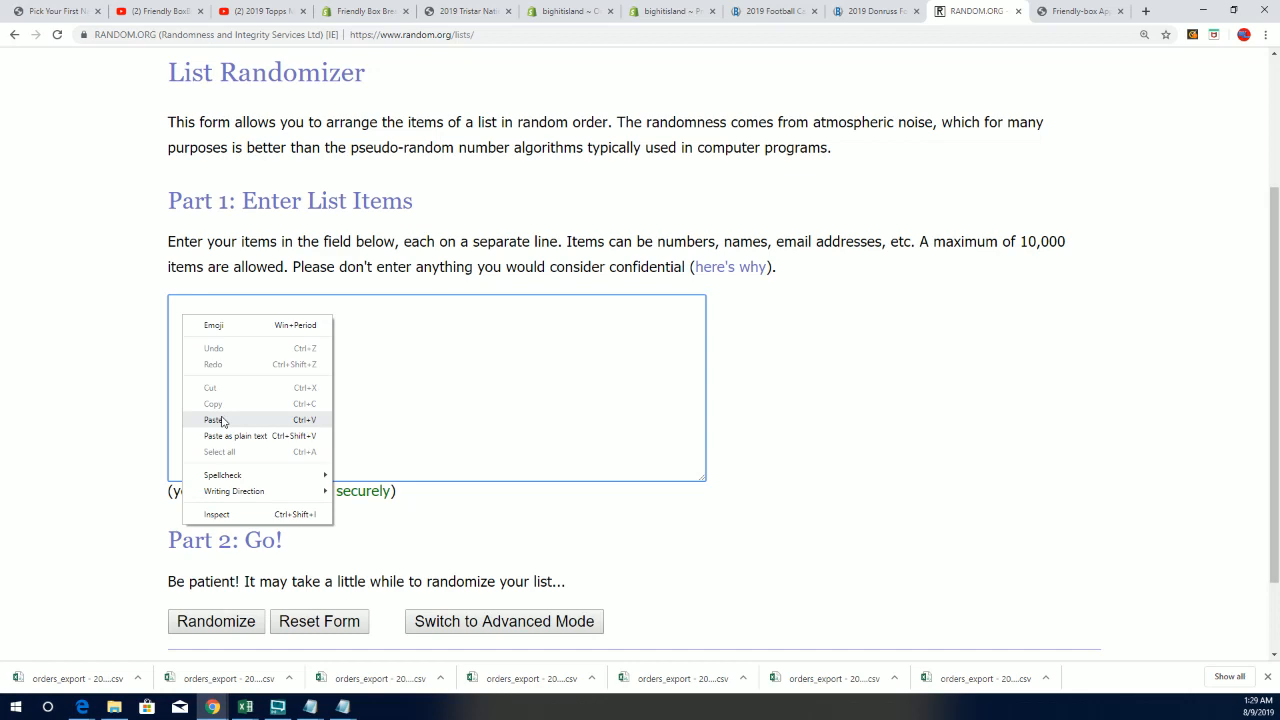
- Paste the numbered owner list into the entry box and randomize it five times
click(212, 420)
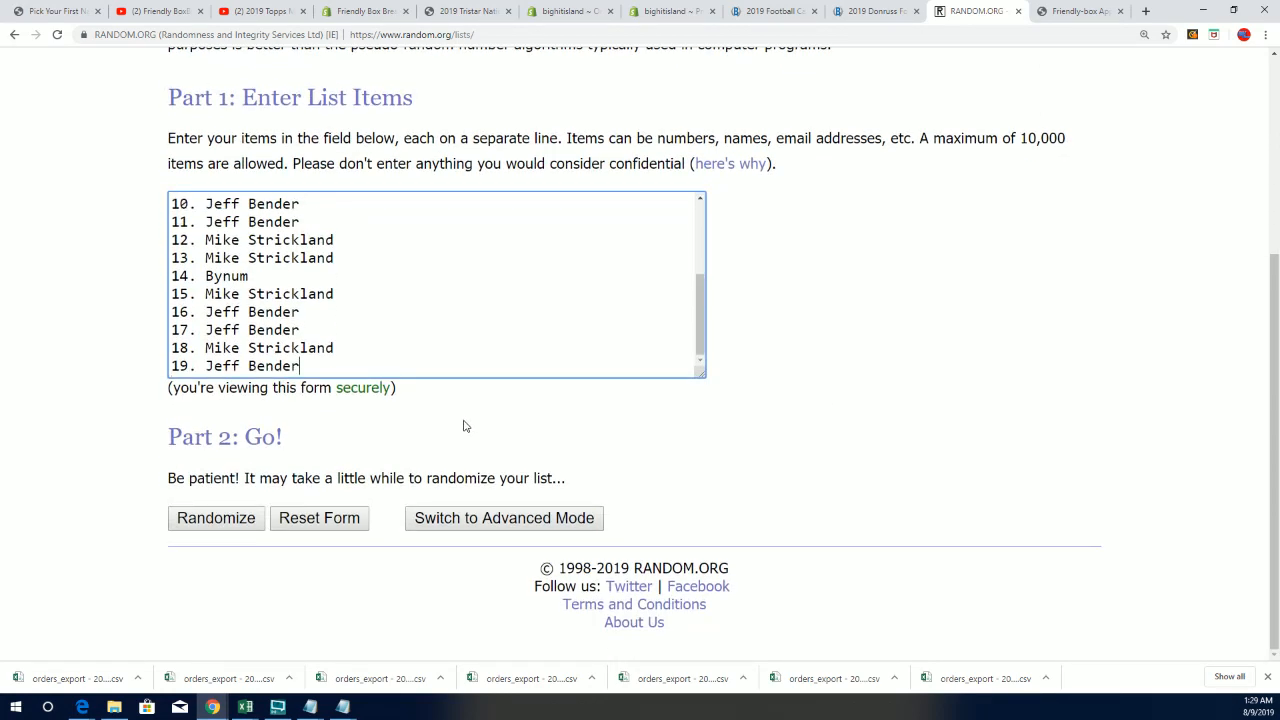
click(216, 518)
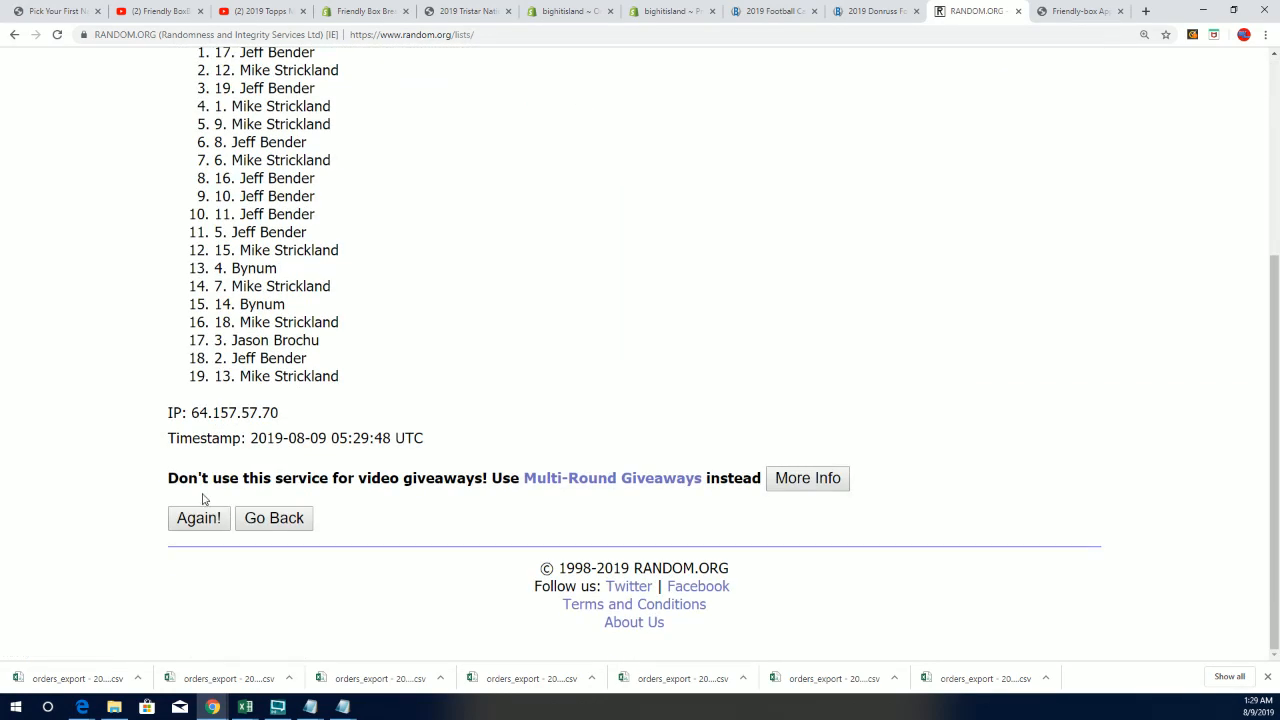
click(200, 518)
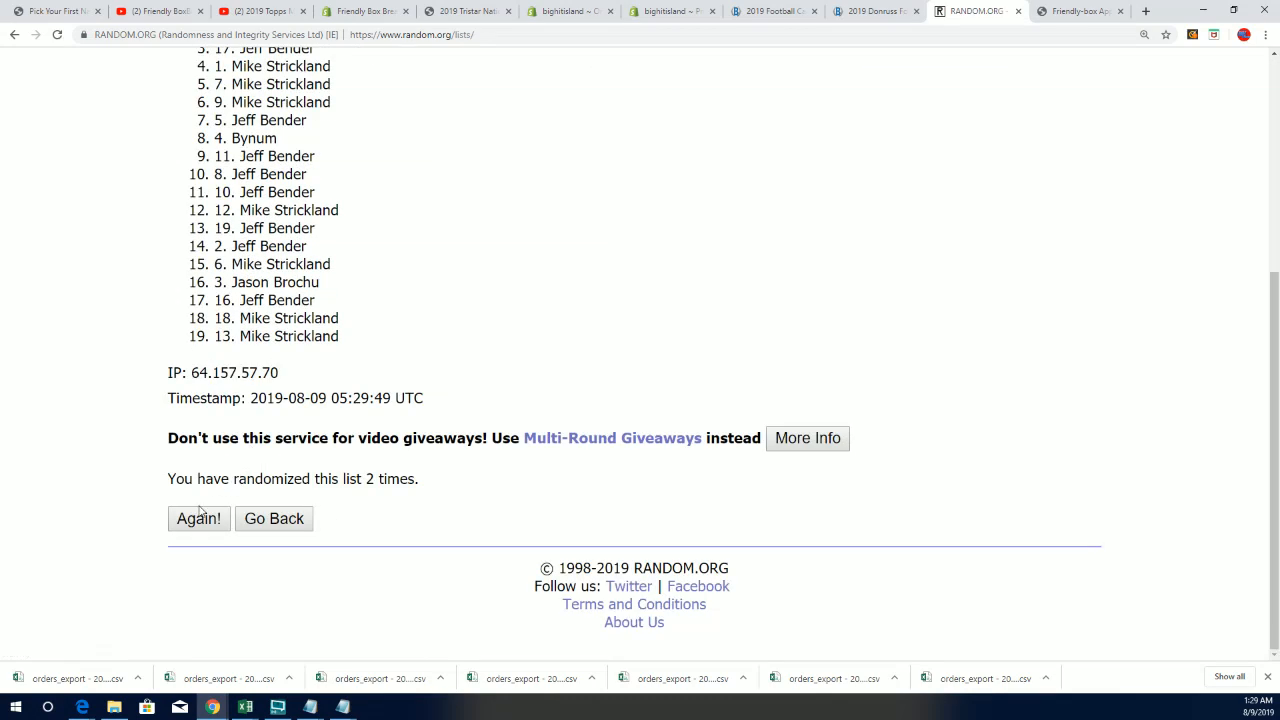
click(198, 518)
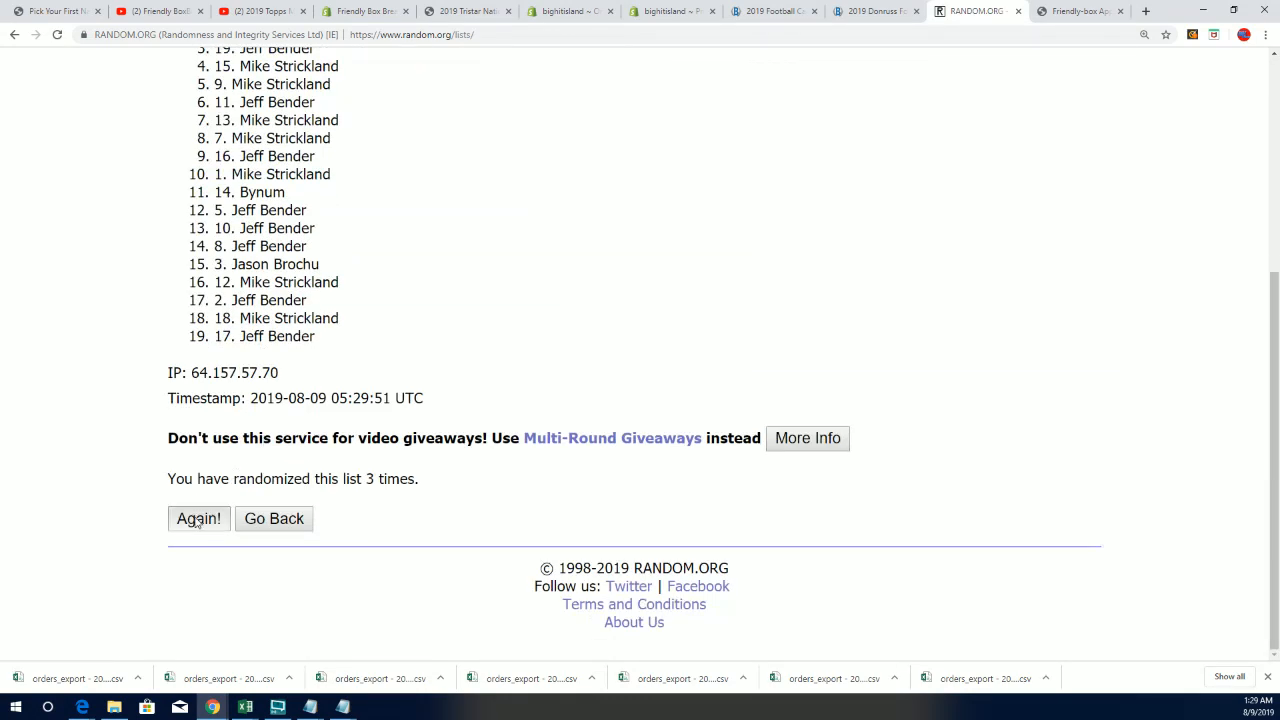
click(198, 518)
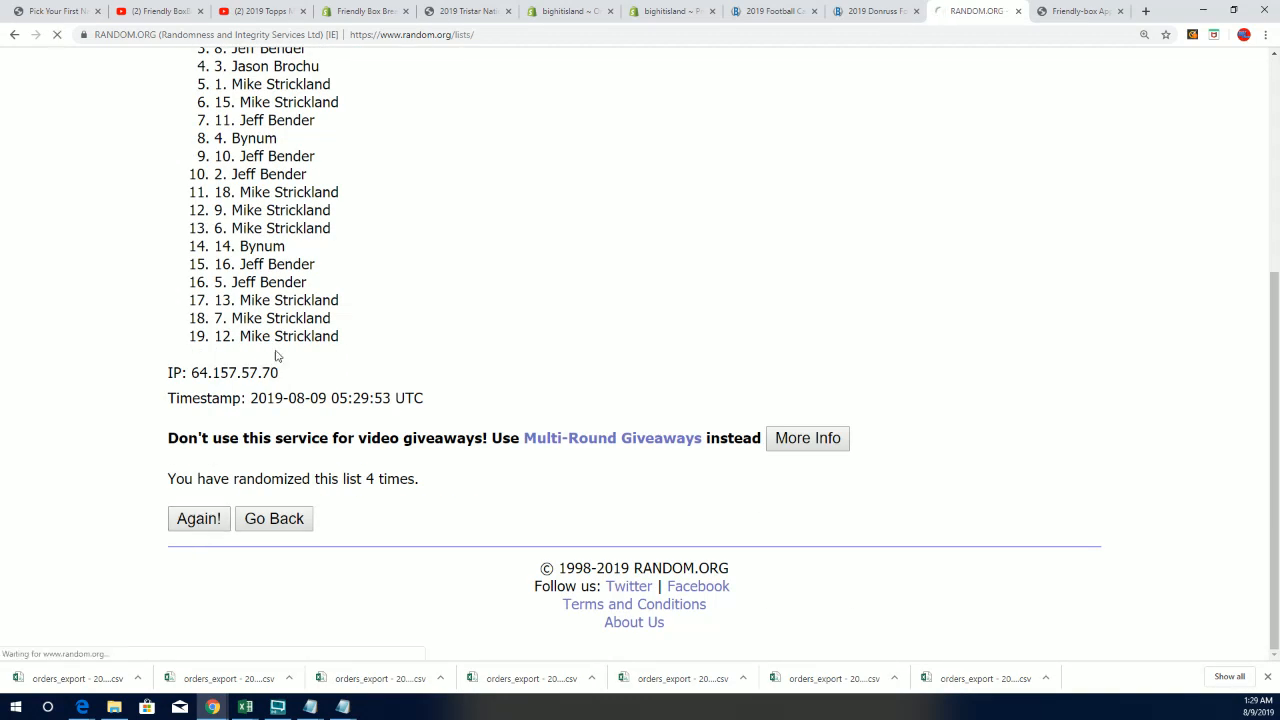
click(198, 518)
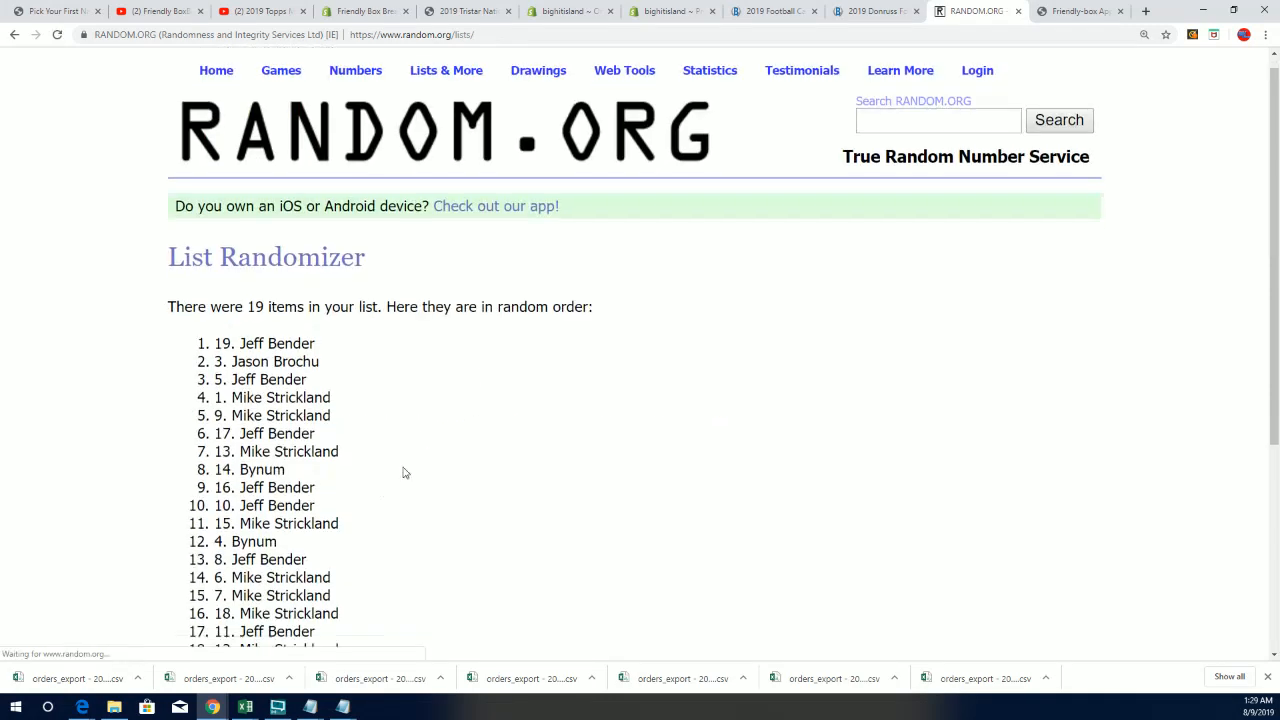